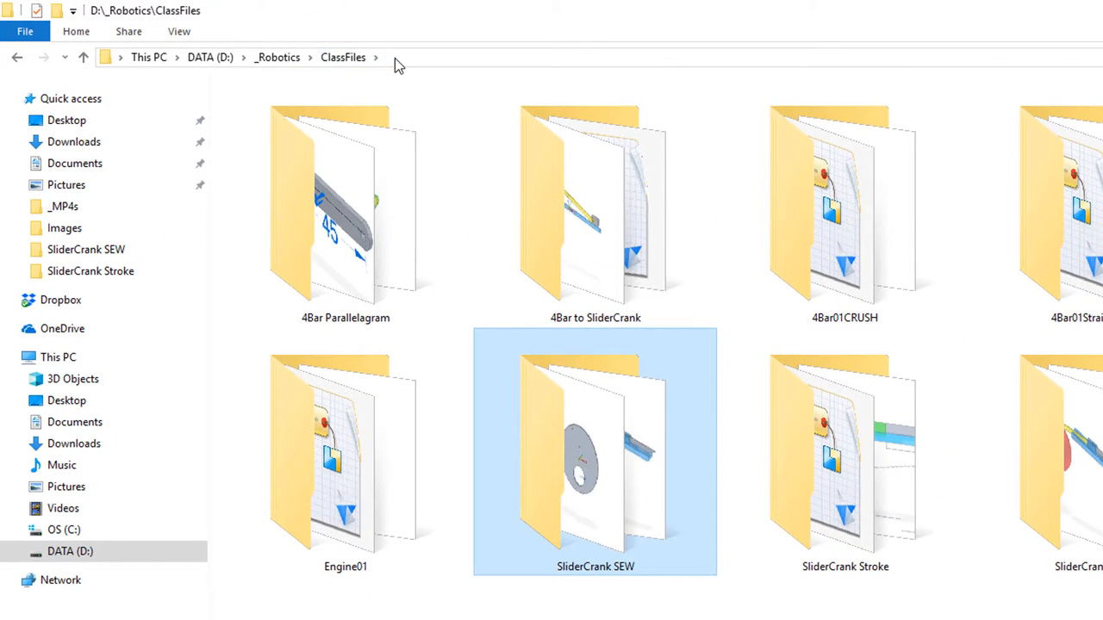
pyautogui.moveTo(646, 399)
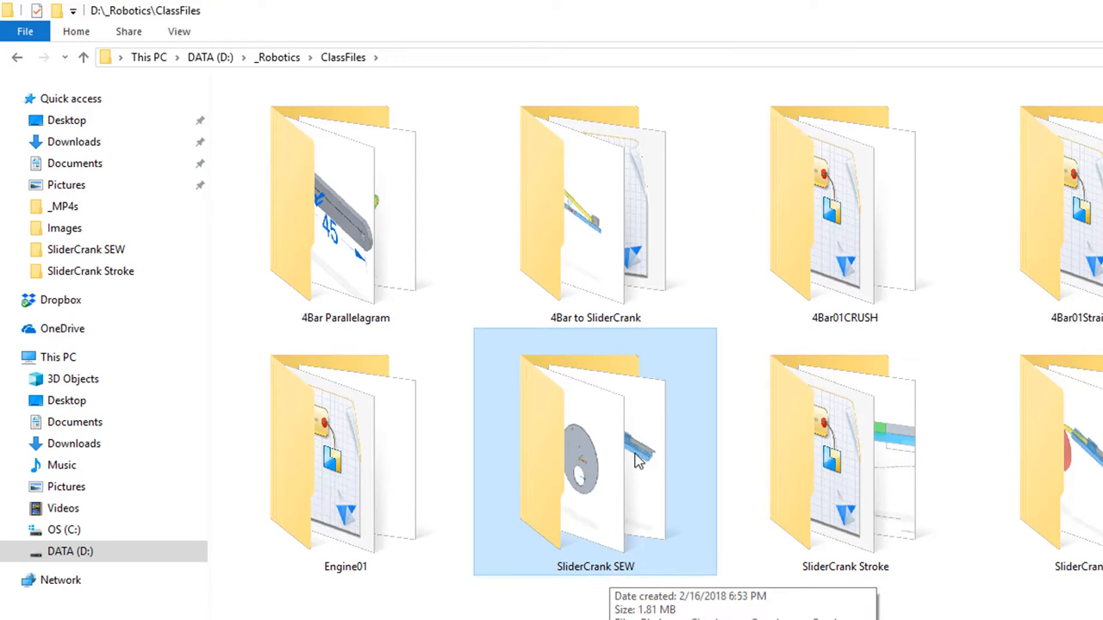
# - Open SliderCrank SAW.asm from the SliderCrank SEW folder in Solid Edge
pyautogui.doubleClick(595, 452)
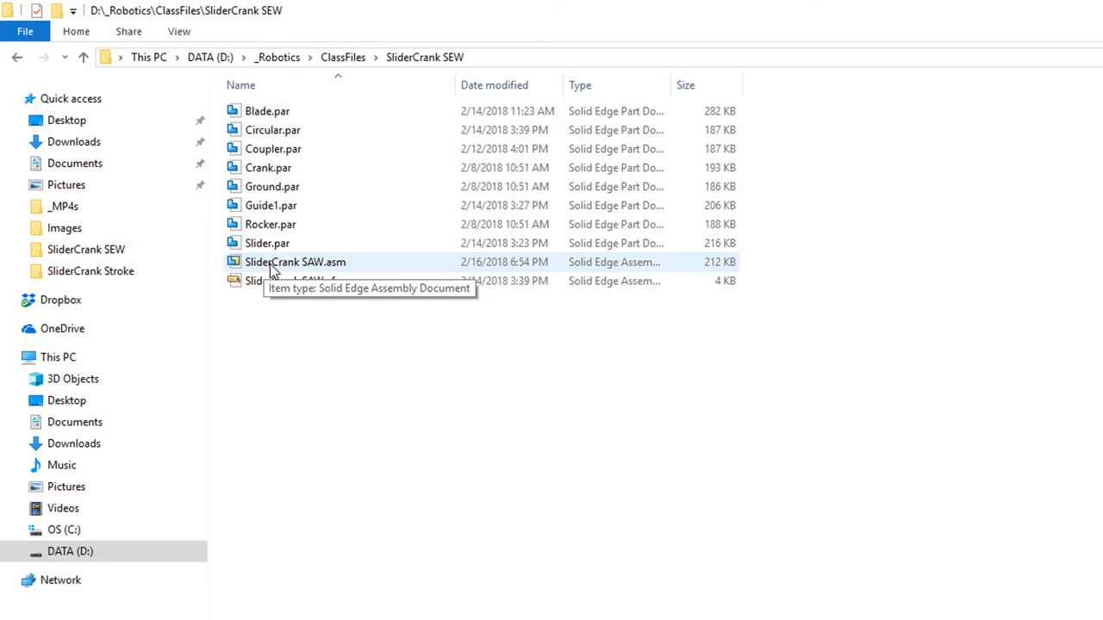
pyautogui.doubleClick(295, 262)
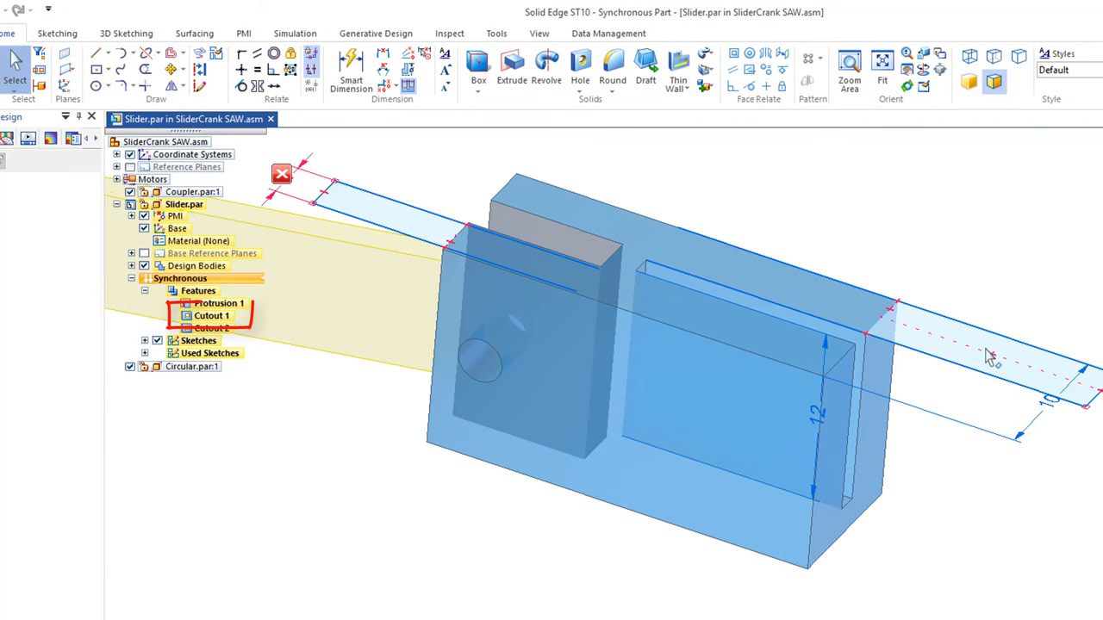
# - Select and delete the slider's Cutout 1 feature in PathFinder
pyautogui.click(211, 329)
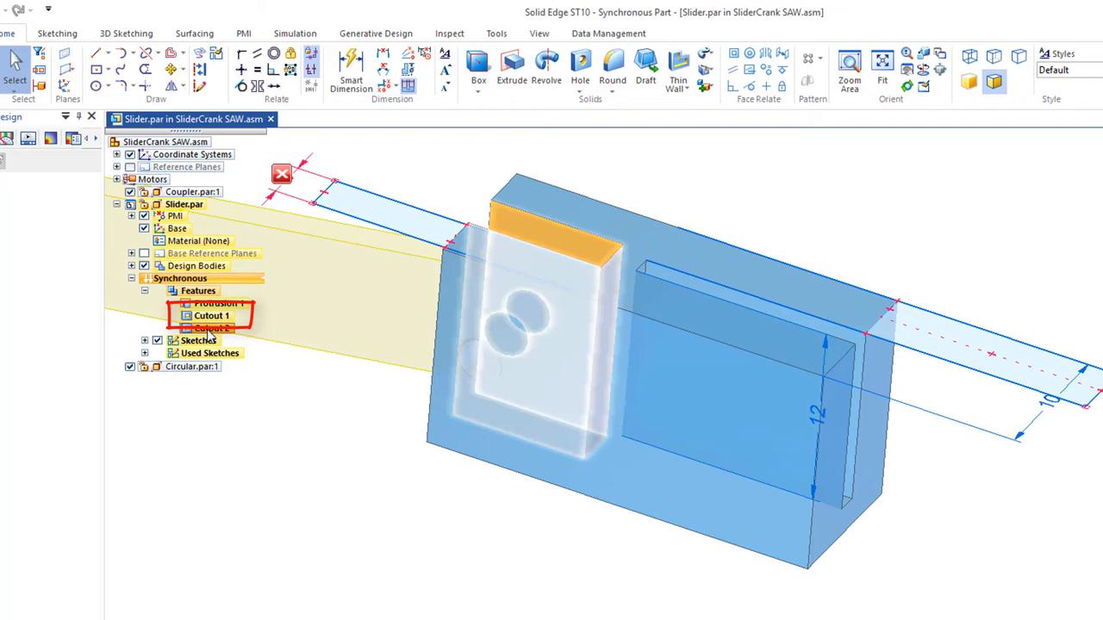
pyautogui.click(211, 315)
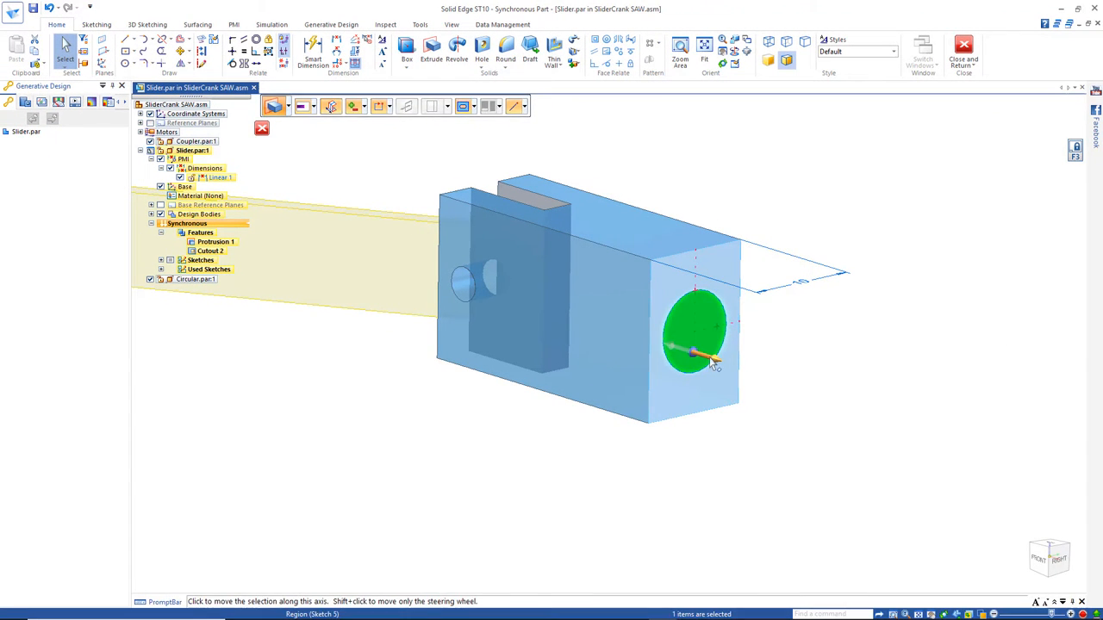
# - Extrude the end-face circle into a shaft and add a centred 25 mm needle
pyautogui.click(326, 106)
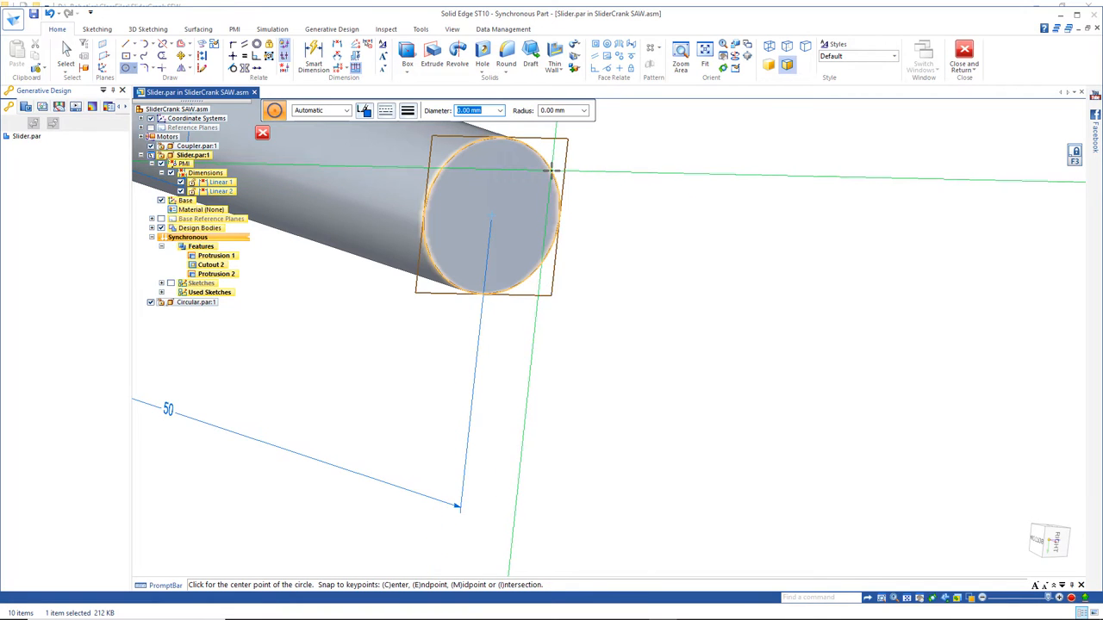
pyautogui.click(491, 215)
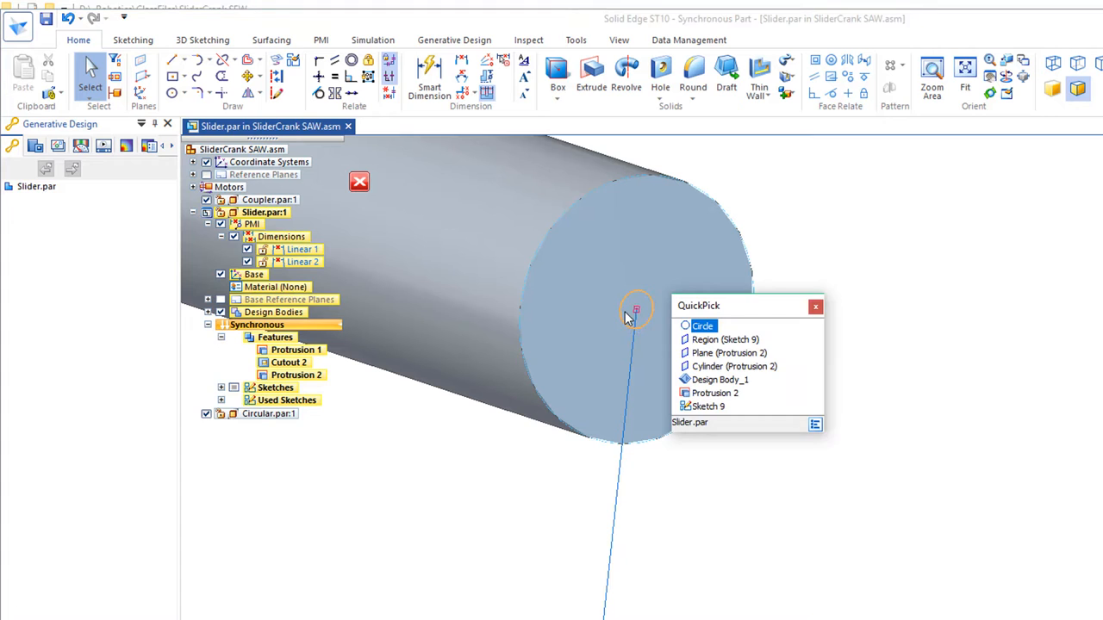
pyautogui.click(702, 326)
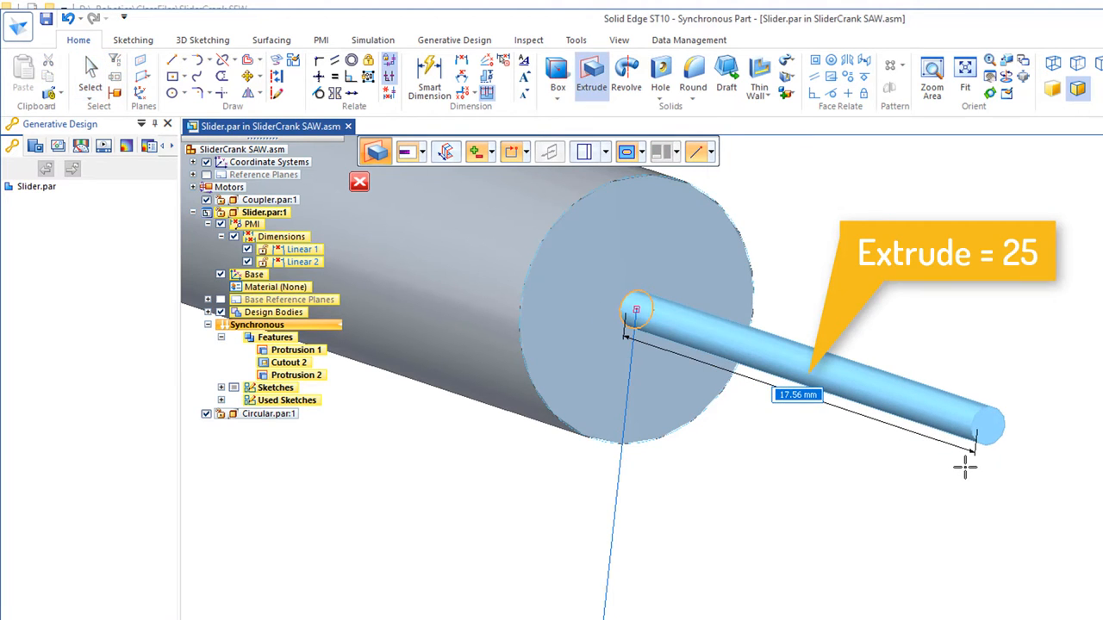
pyautogui.click(359, 182)
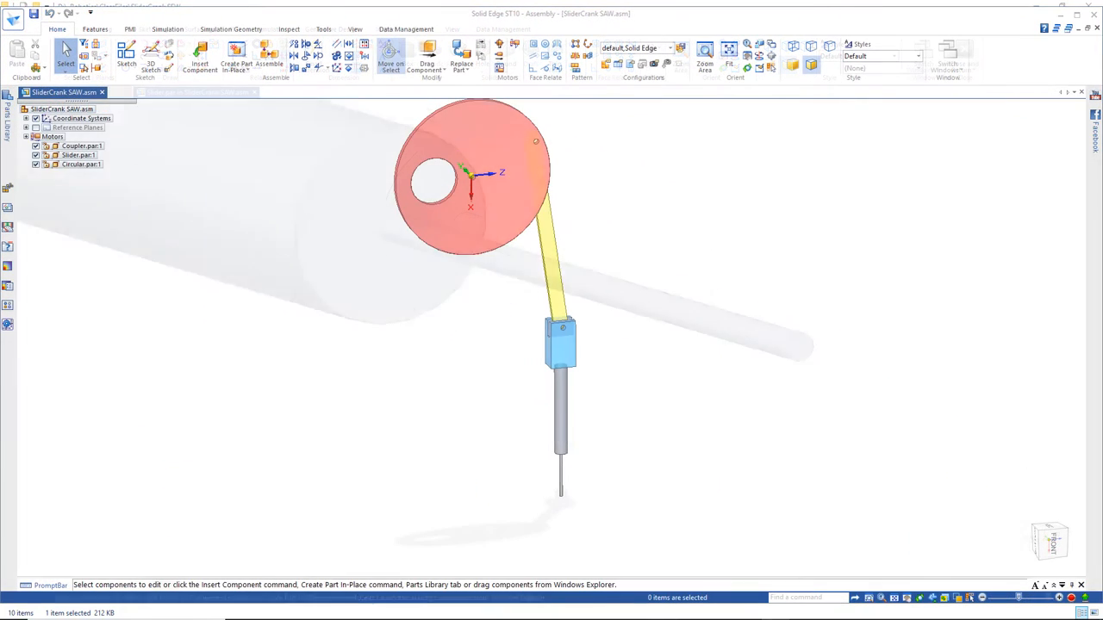
# - Select the coupler and open the Circular crank disk for in-place editing
pyautogui.click(551, 267)
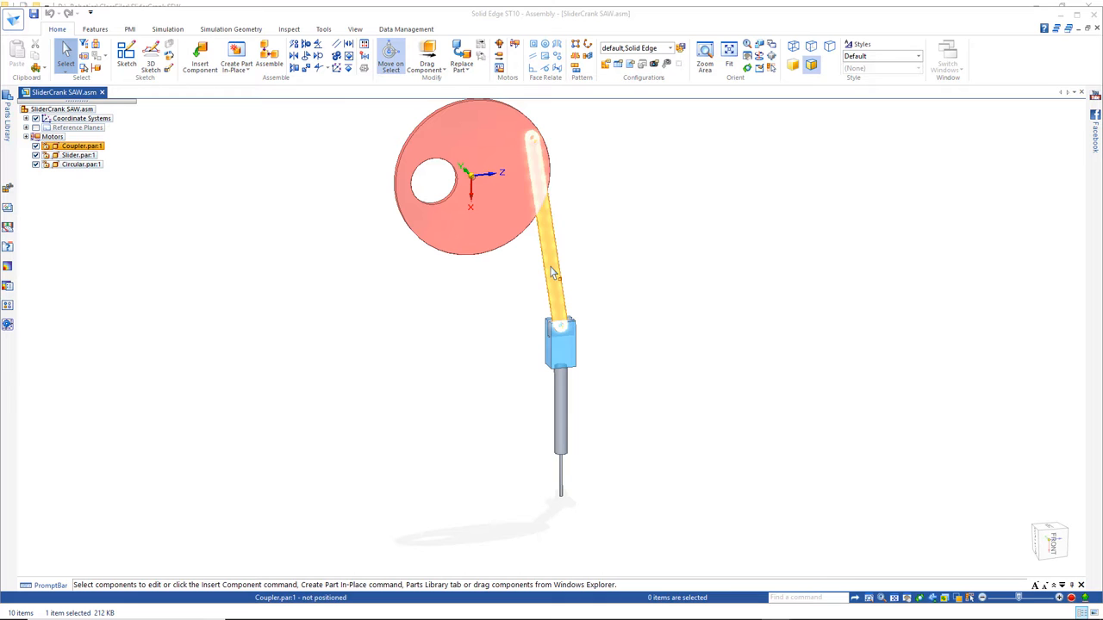
pyautogui.click(555, 276)
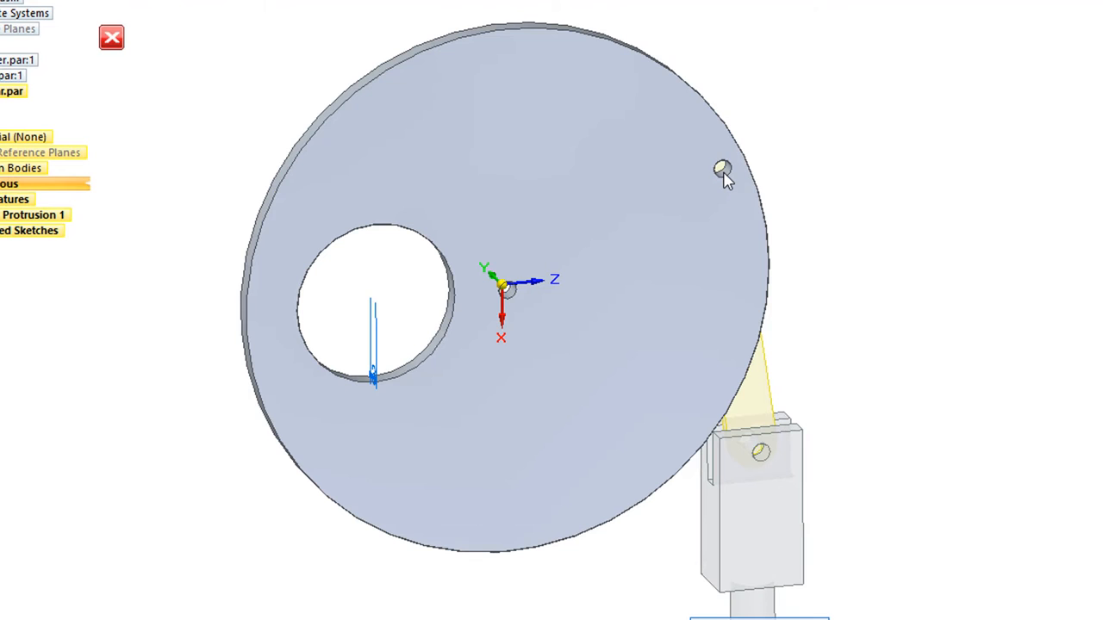
# - Move the crank pin hole 15 mm toward the disk centre and return
pyautogui.click(722, 167)
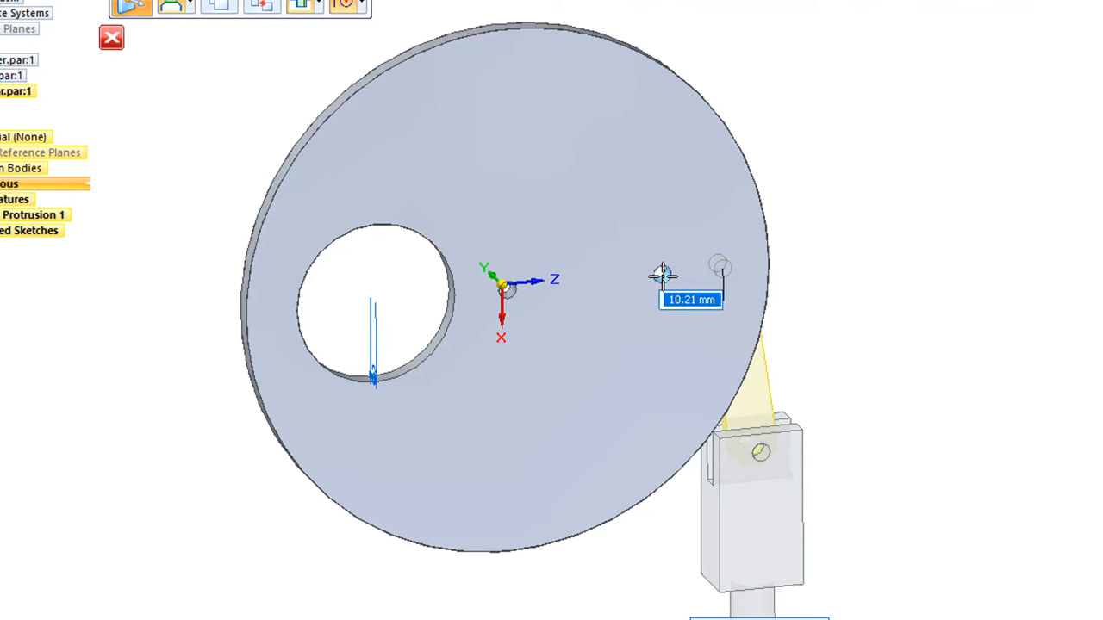
pyautogui.write('15')
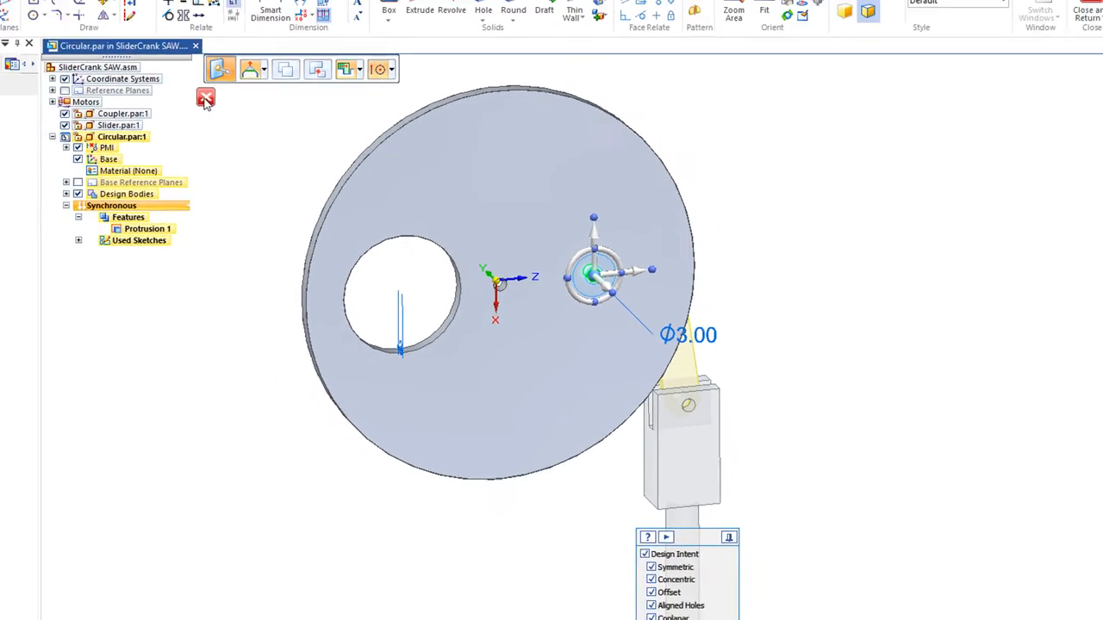
pyautogui.click(206, 96)
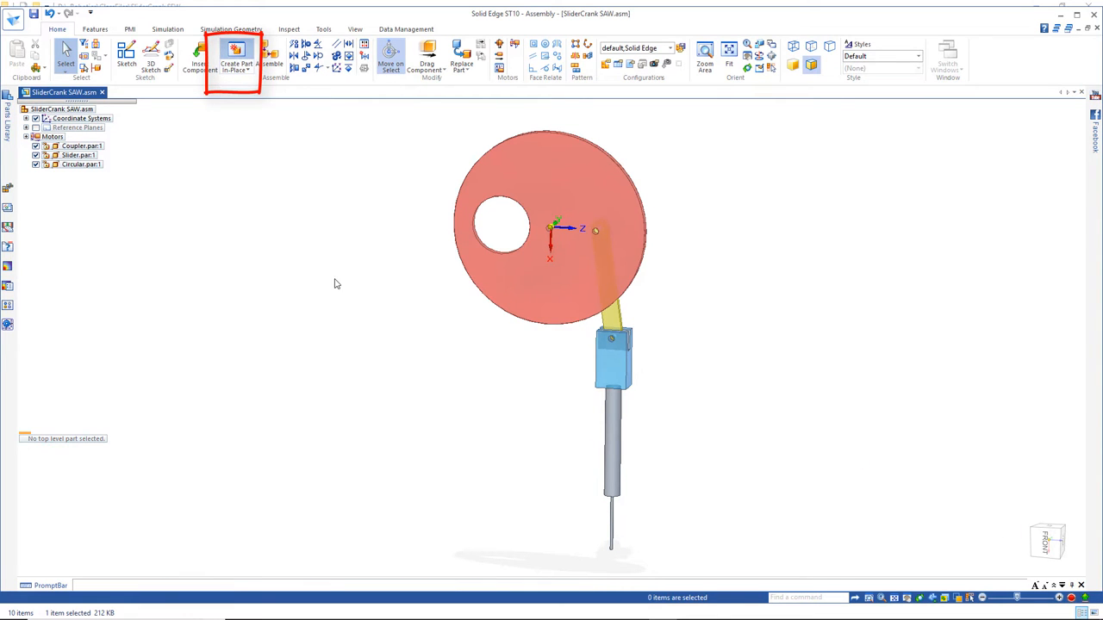
# - Create a new Metric part in place and save it as Housing
pyautogui.click(235, 60)
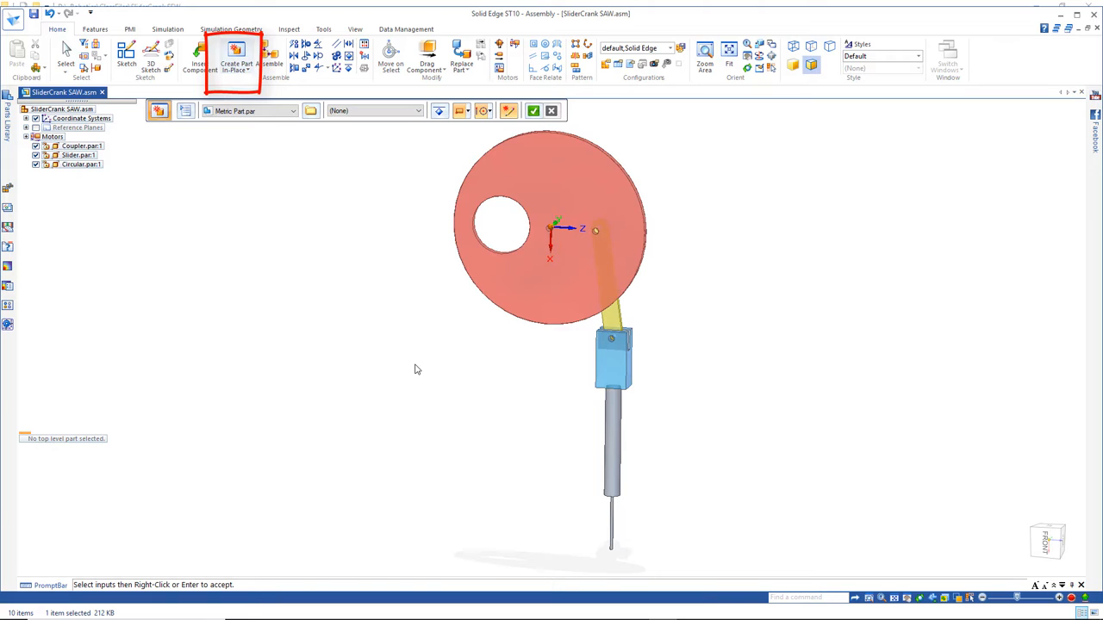
pyautogui.click(532, 110)
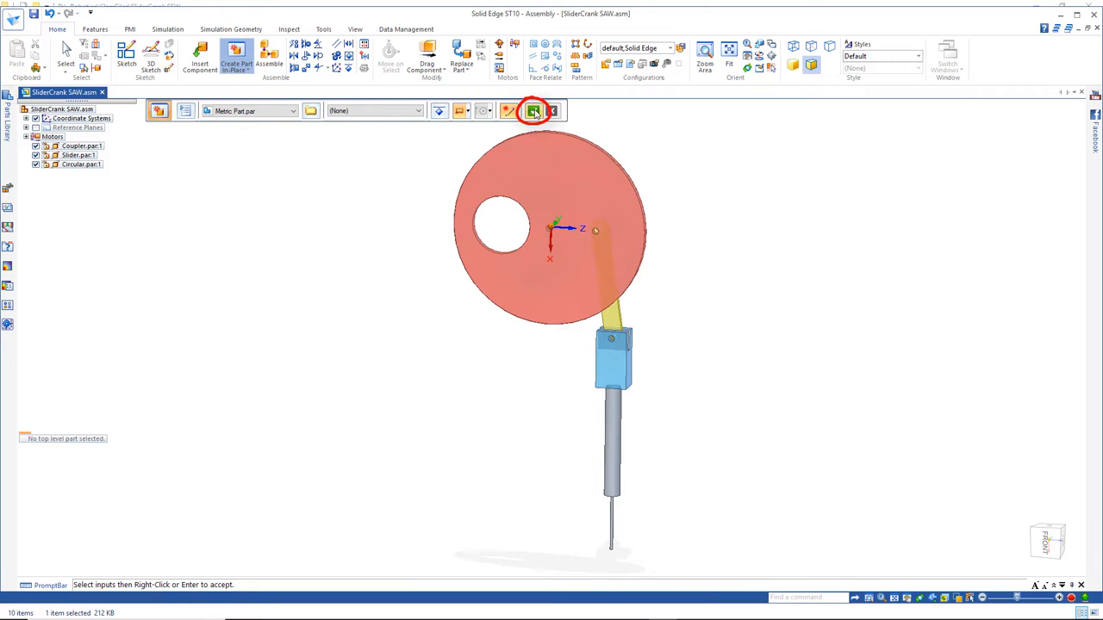
pyautogui.write('Hou')
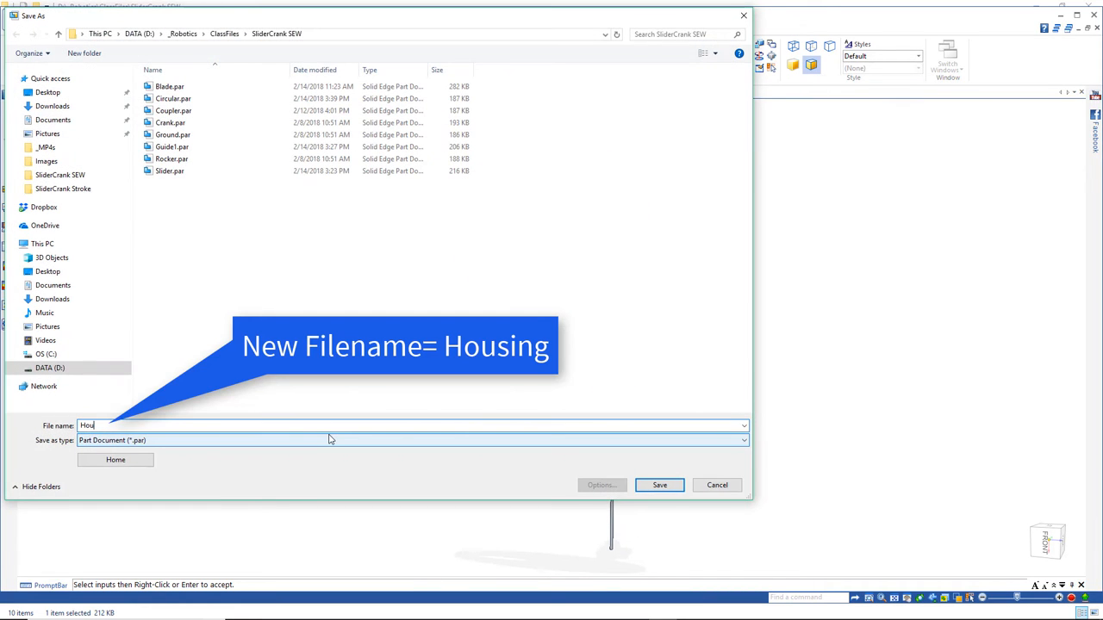
pyautogui.click(659, 484)
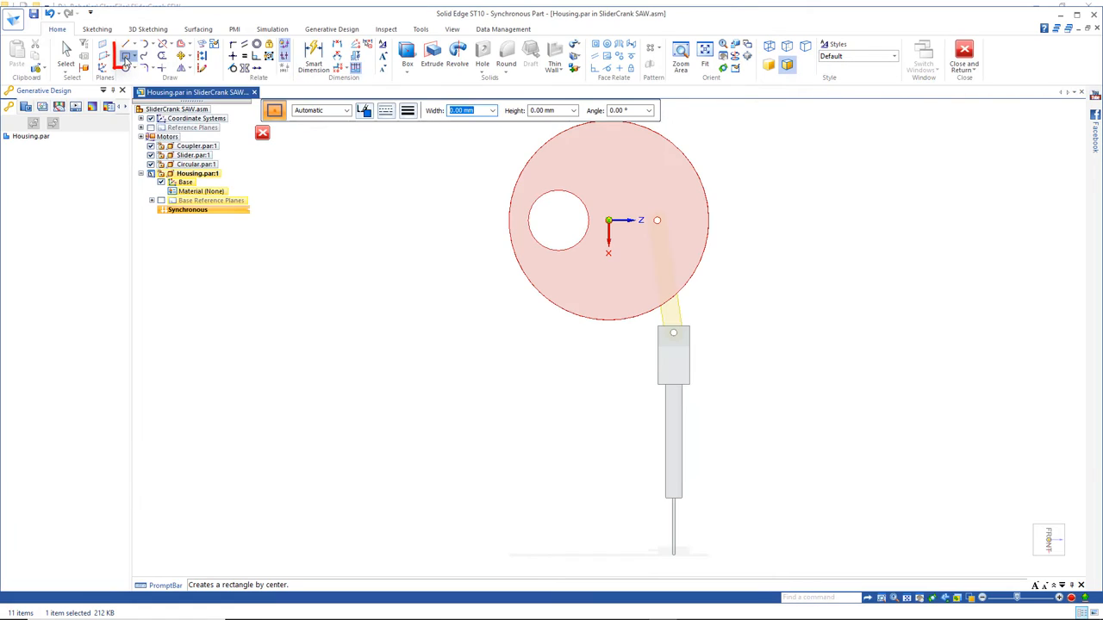
# - Draw a centred rectangle and extrude it 30 mm into the housing block
pyautogui.click(126, 55)
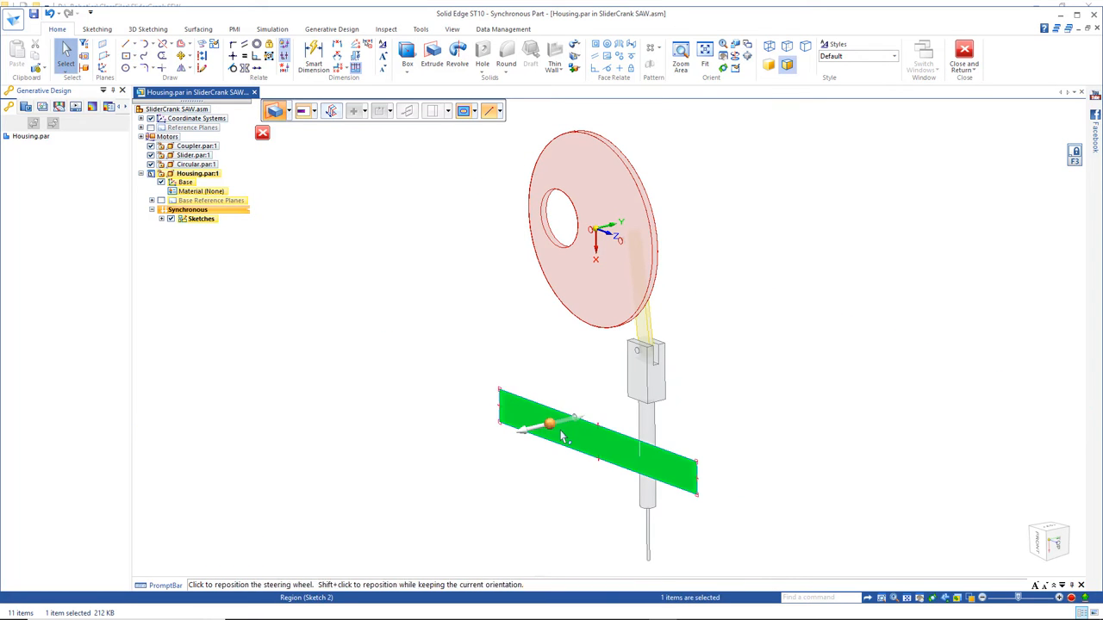
pyautogui.click(431, 56)
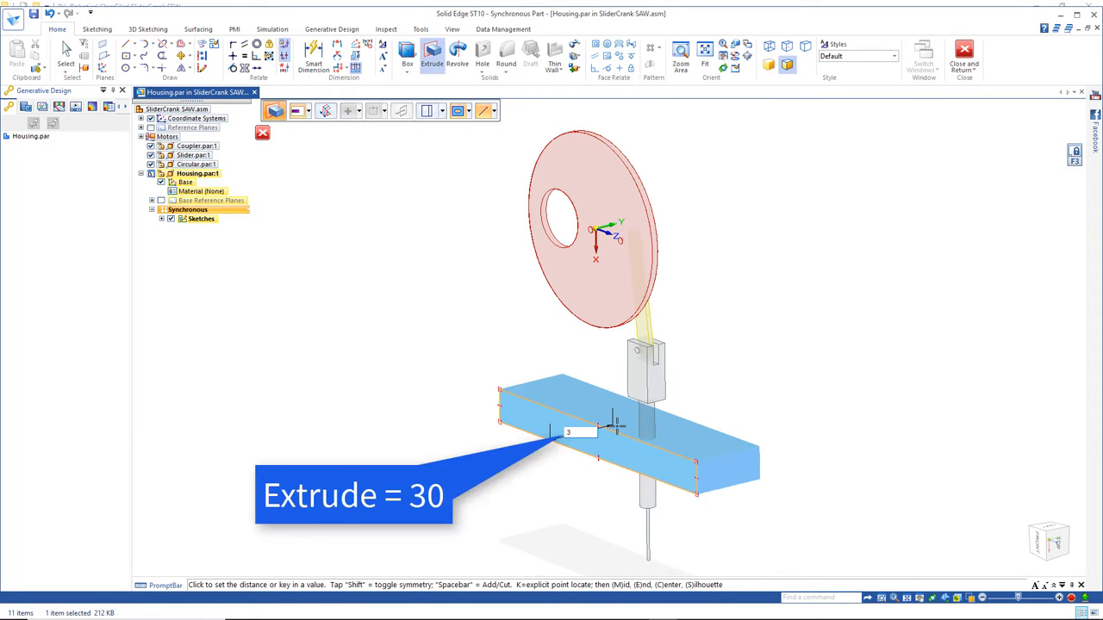
pyautogui.click(125, 69)
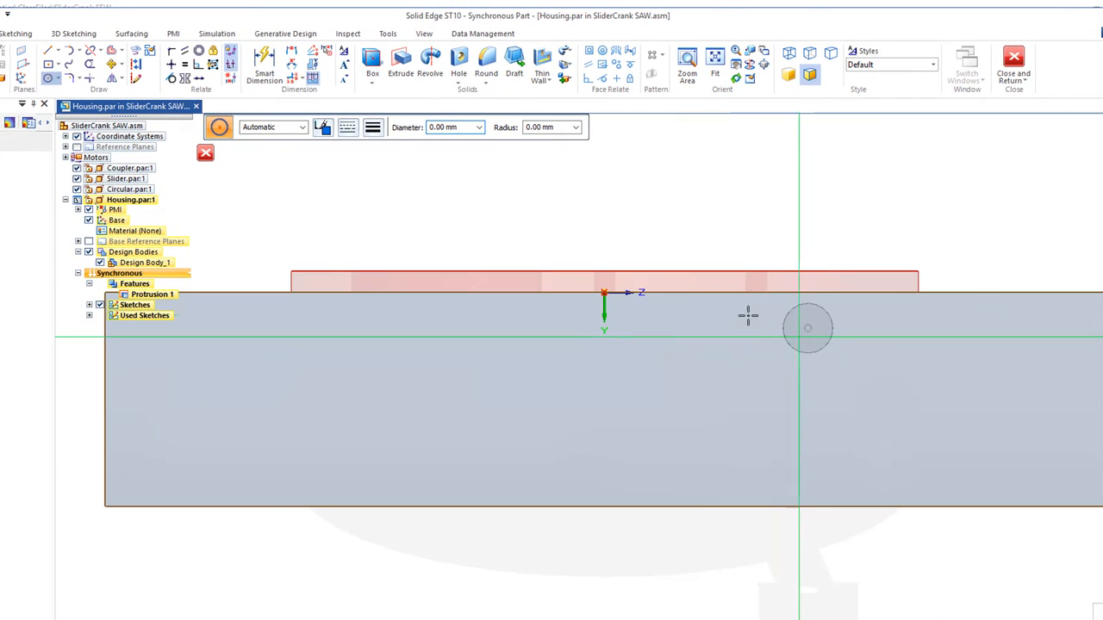
# - Cut a circular shaft clearance hole through the housing block and return to the assembly
pyautogui.click(136, 52)
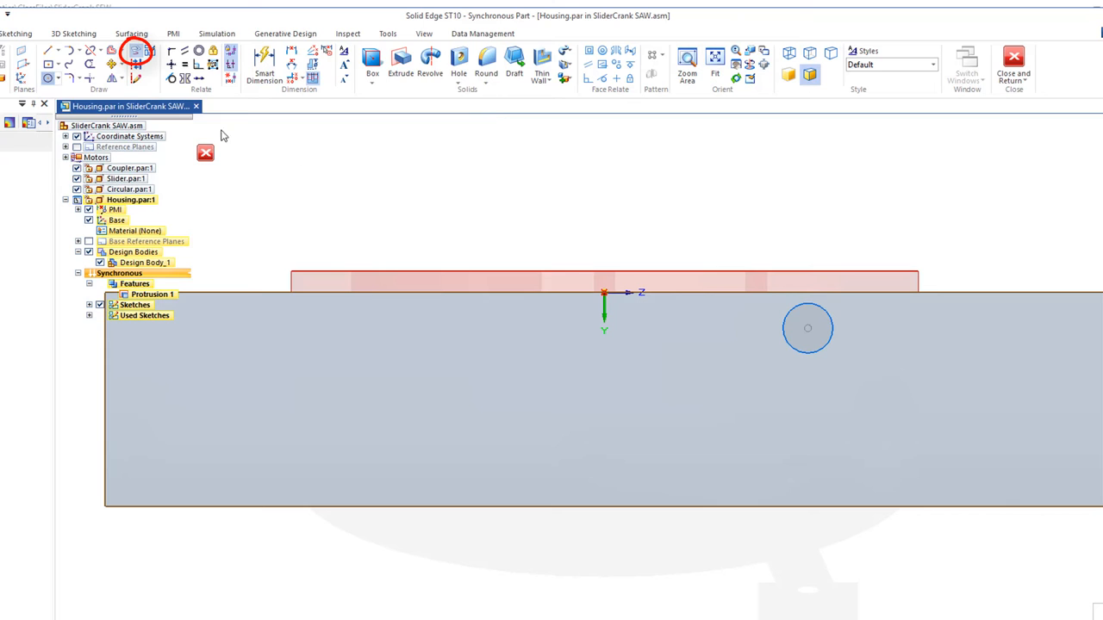
pyautogui.click(135, 52)
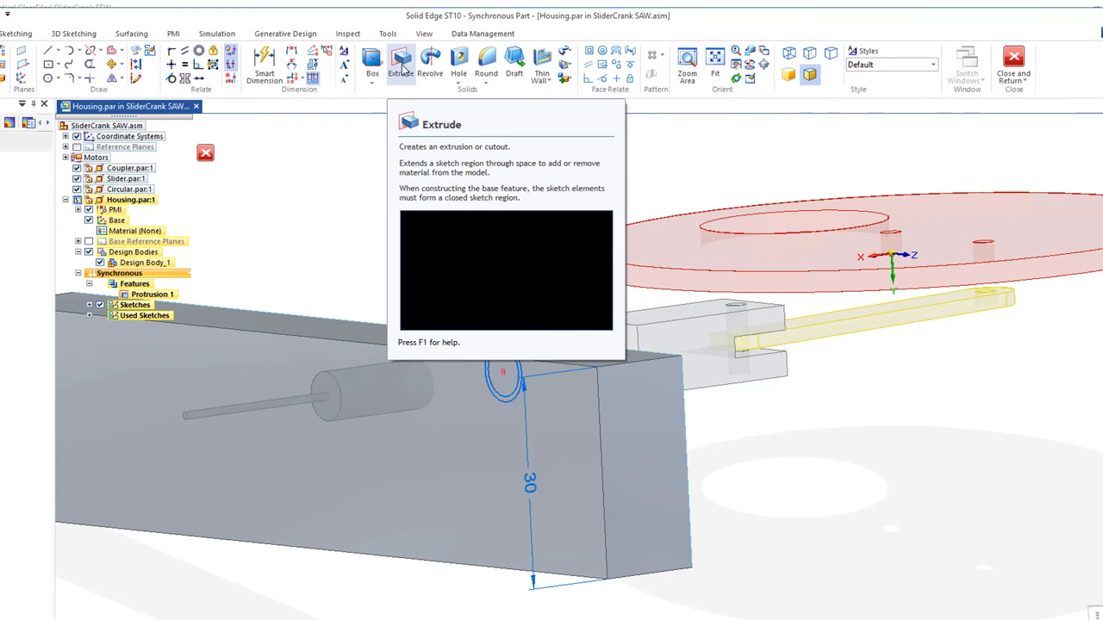
pyautogui.click(401, 62)
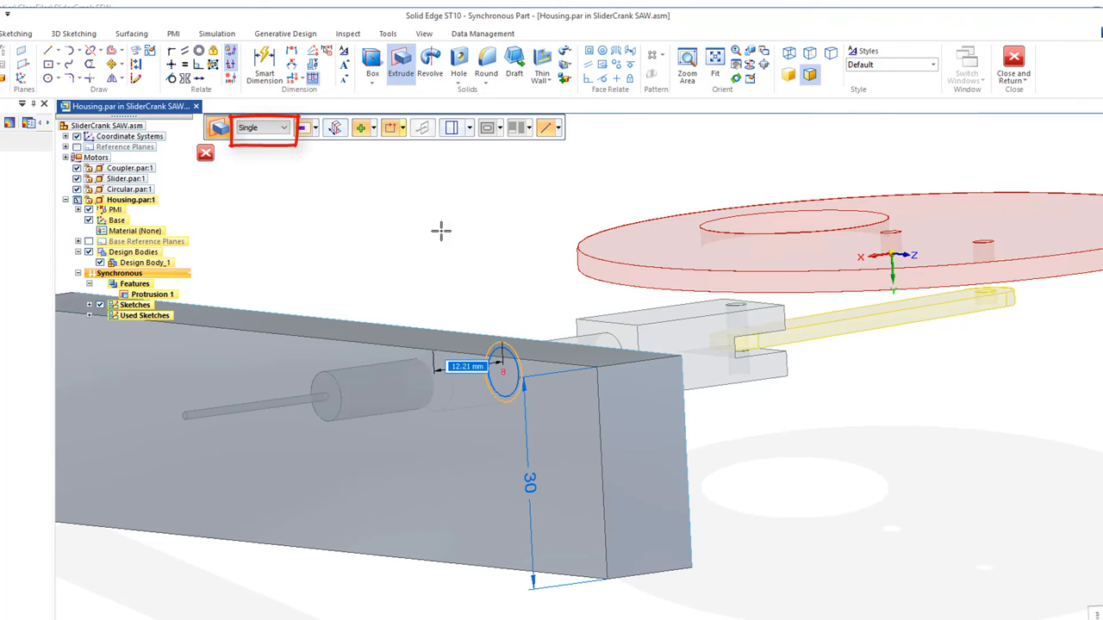
pyautogui.click(334, 128)
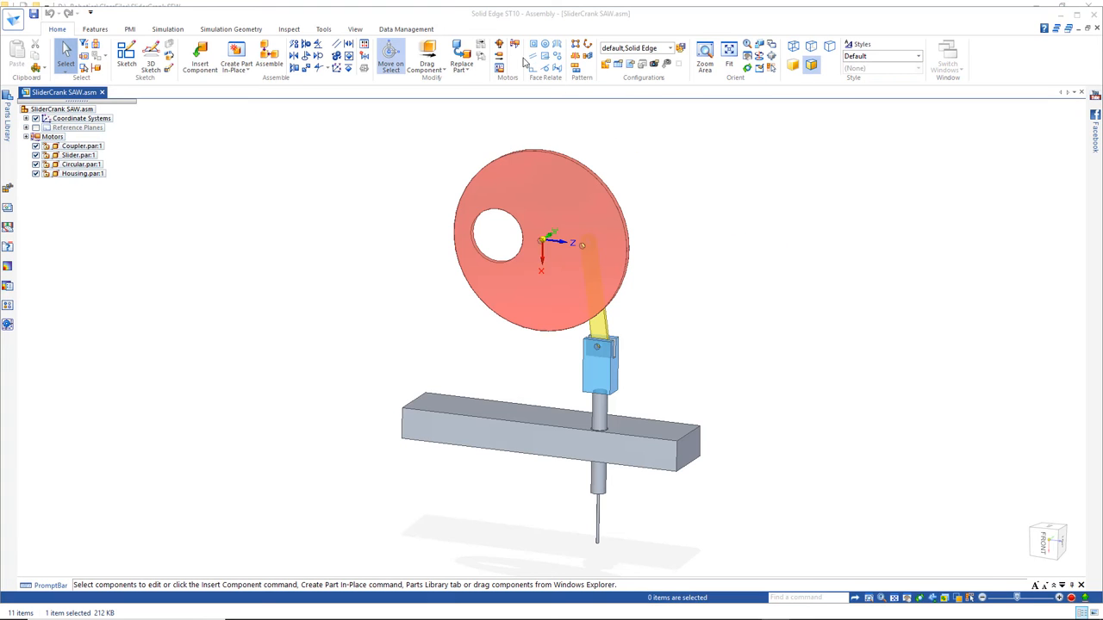
# - Play the rotational motor animation in the Animation Editor, then replay it
pyautogui.click(507, 56)
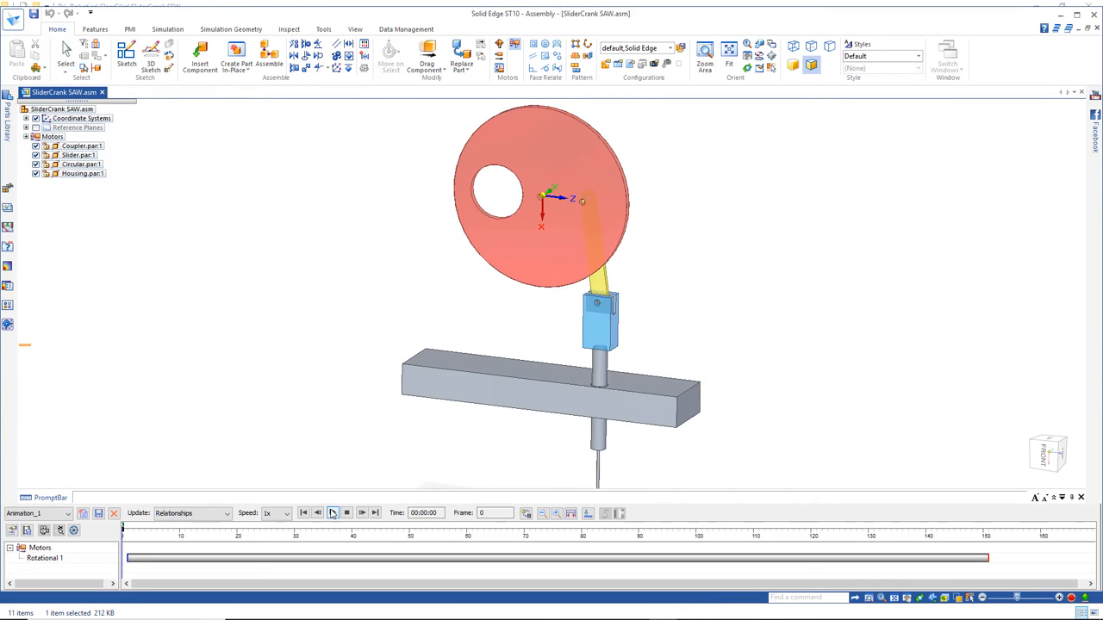
pyautogui.click(332, 513)
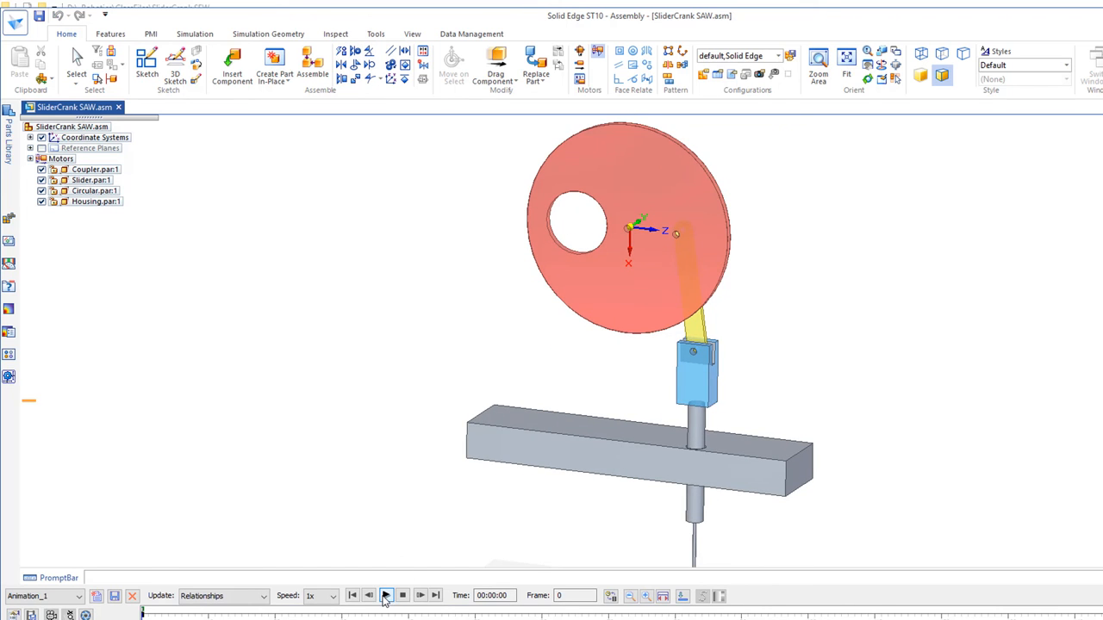
pyautogui.click(385, 595)
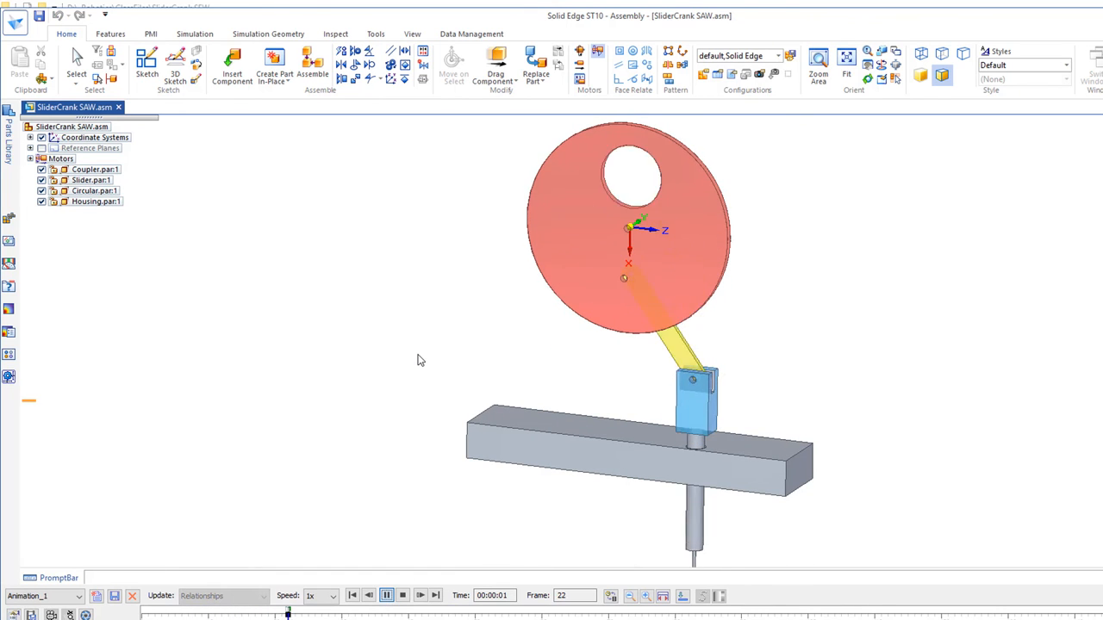